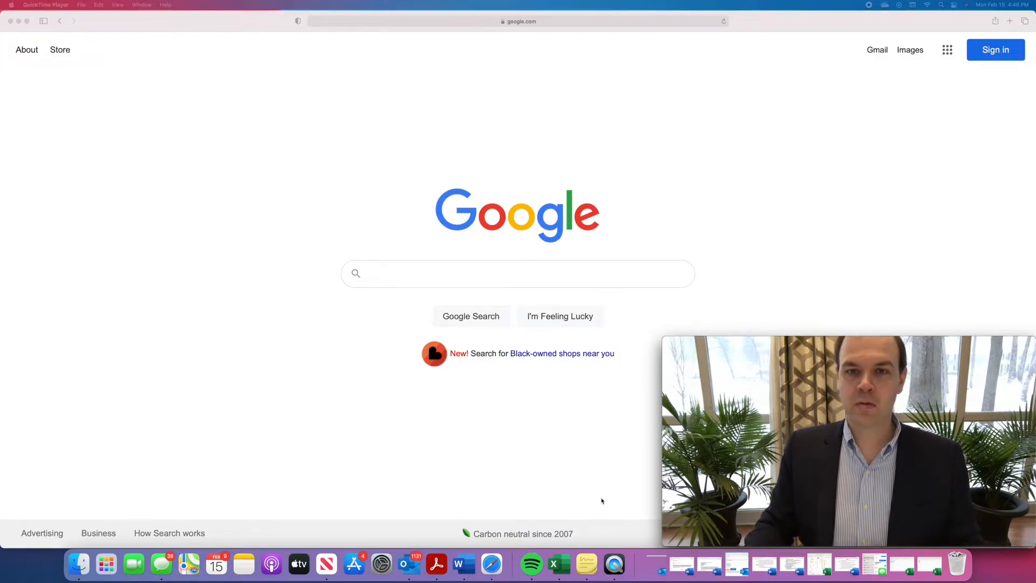
mouse_move(525, 396)
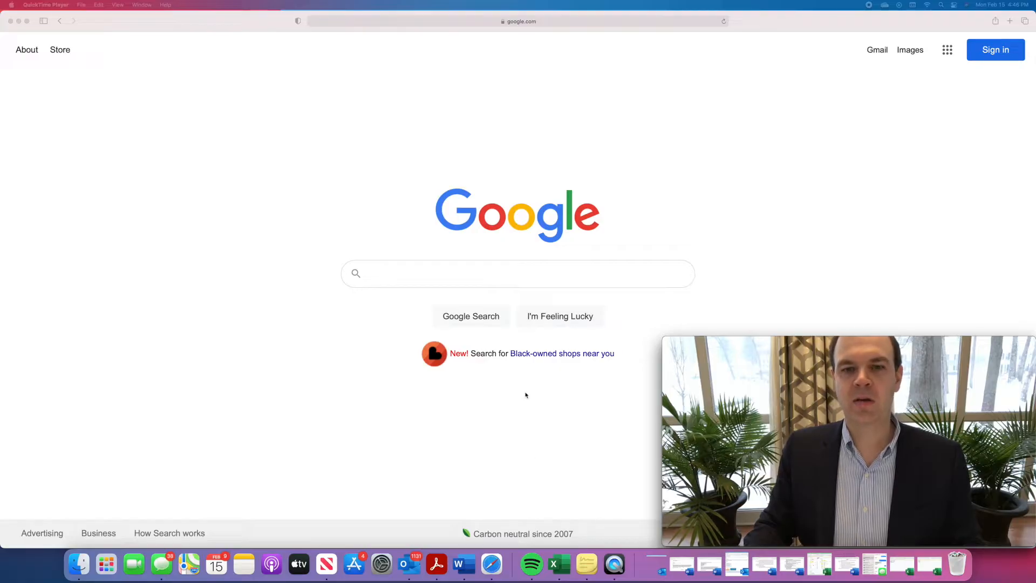
Search Google for 'missouri casenet' to find the courts.mo.gov Case.net pages.
left_click(517, 273)
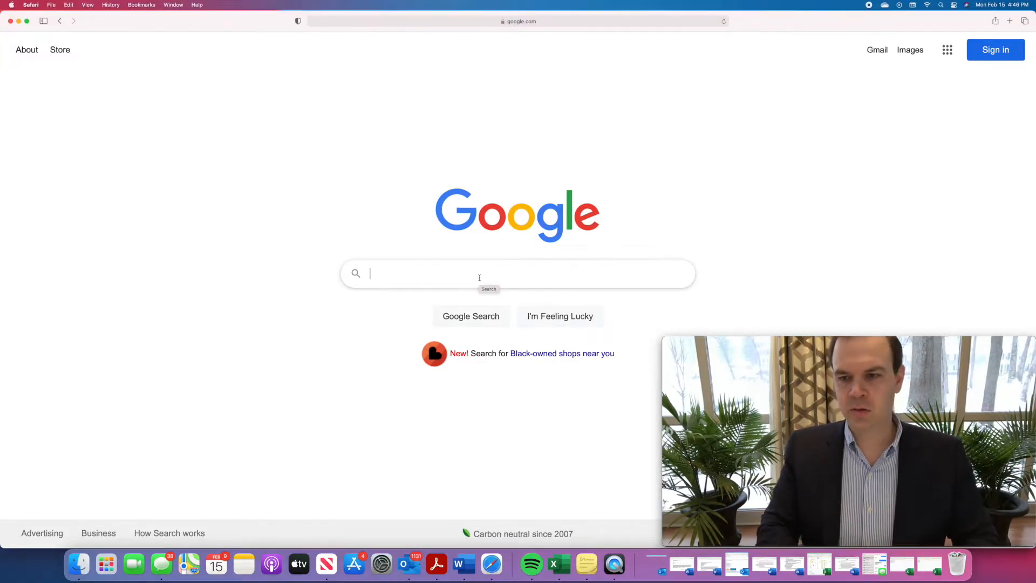
type("missouri casenet")
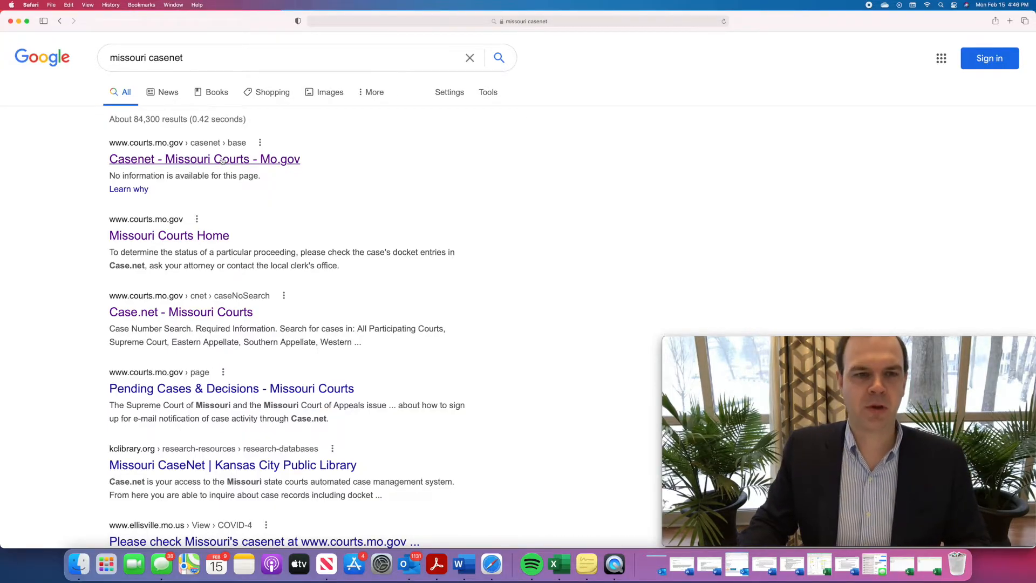
Go to the Case.net home page from the 'Casenet - Missouri Courts - Mo.gov' result.
left_click(204, 159)
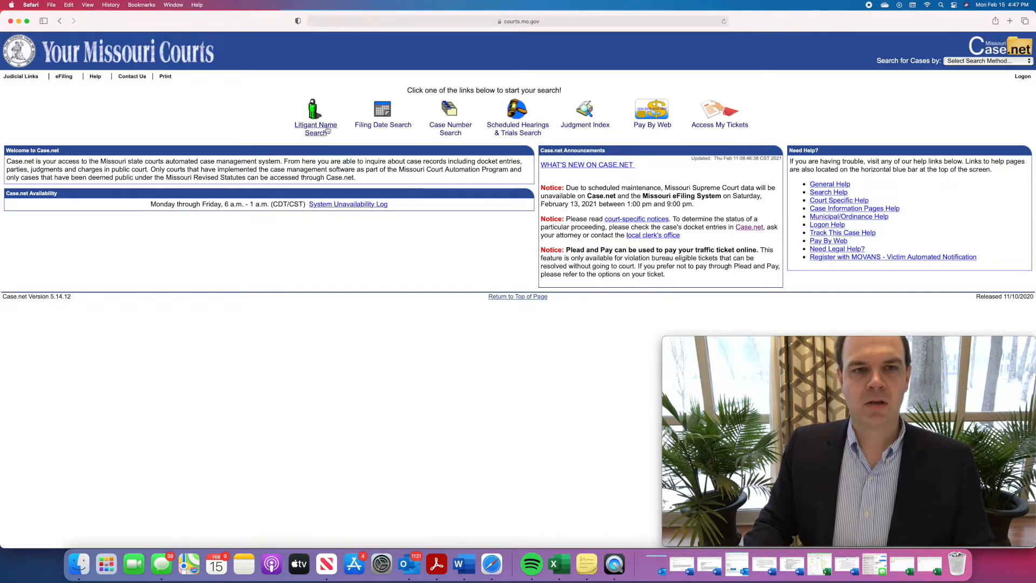
Run a Litigant Name Search for Bank of America, year 2021, case type Civil.
left_click(315, 128)
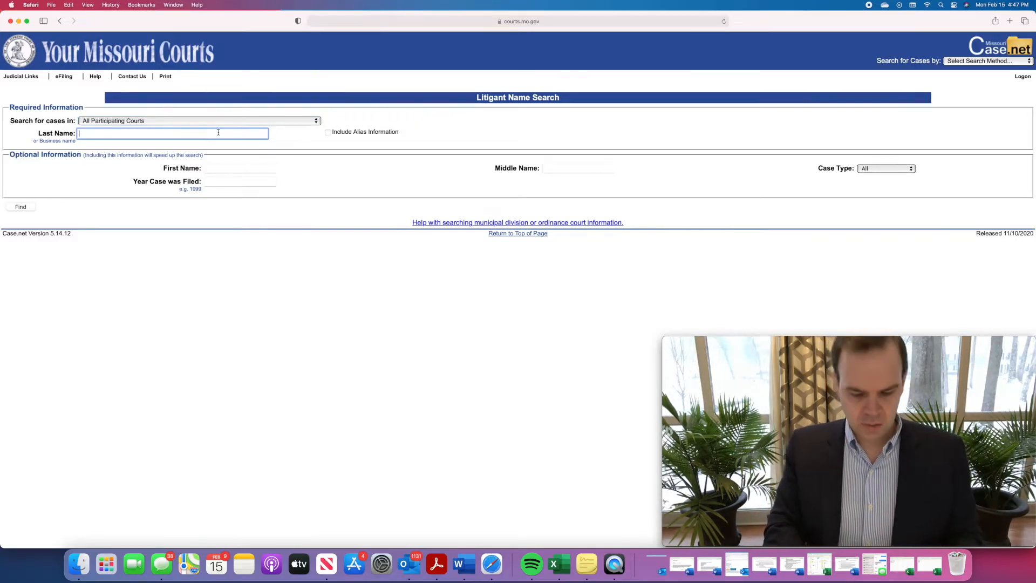
type("bank of America")
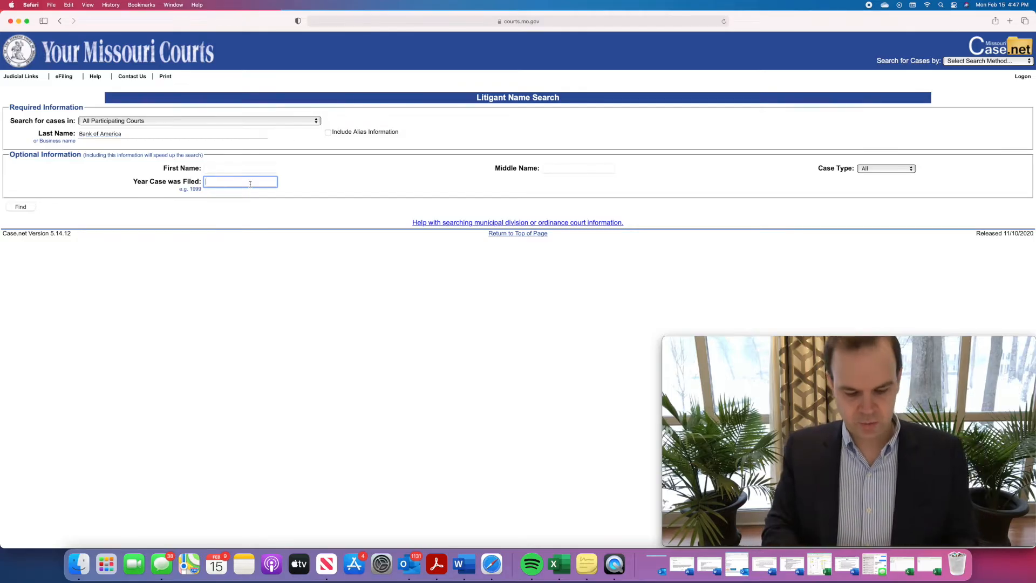
type("2021")
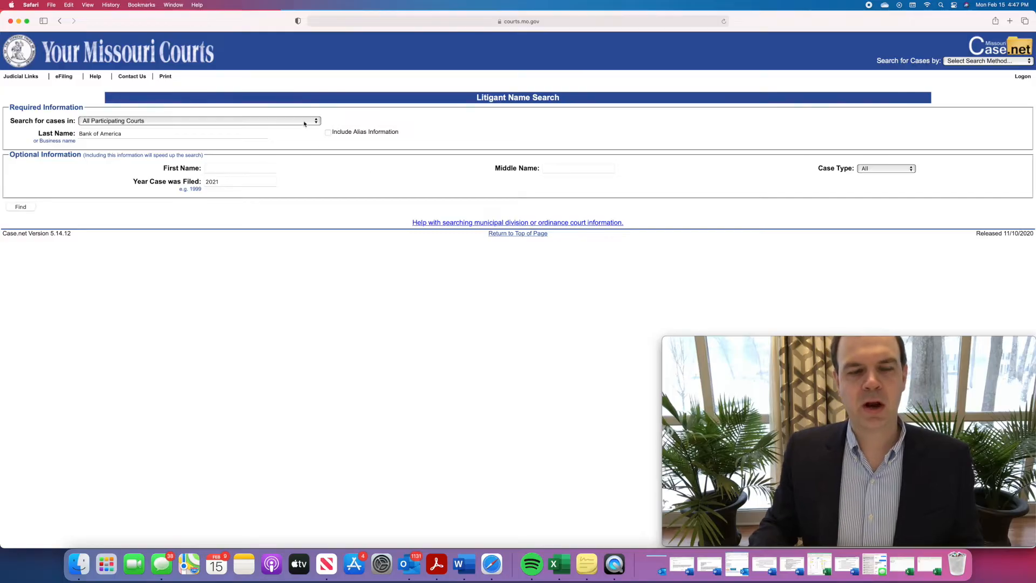
left_click(199, 120)
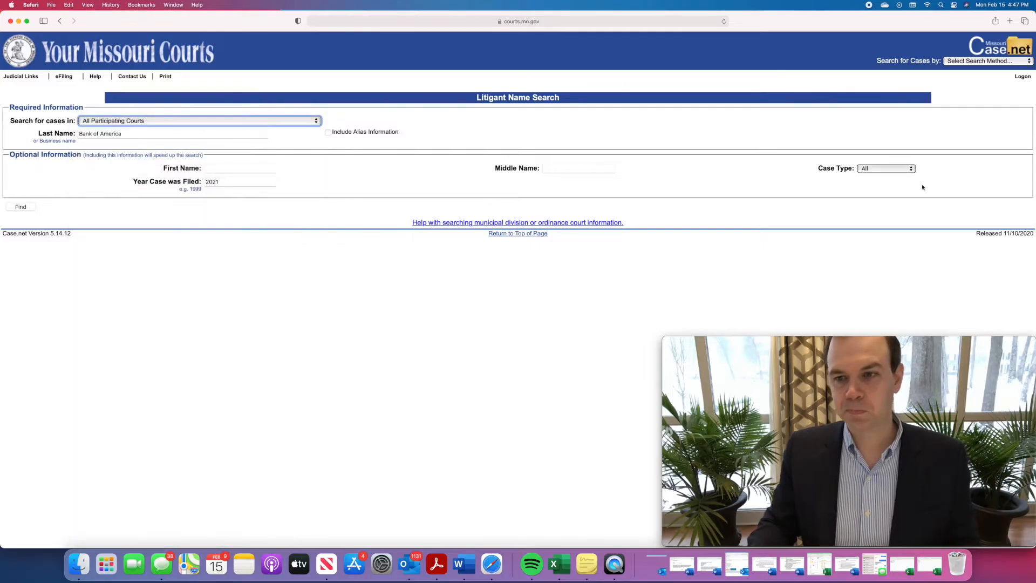
left_click(885, 168)
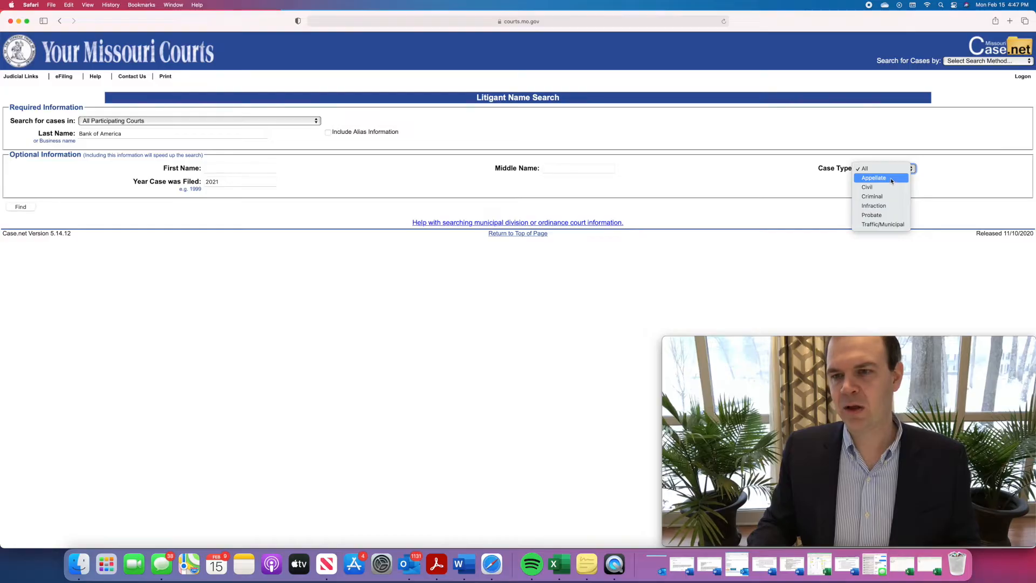
mouse_move(873, 205)
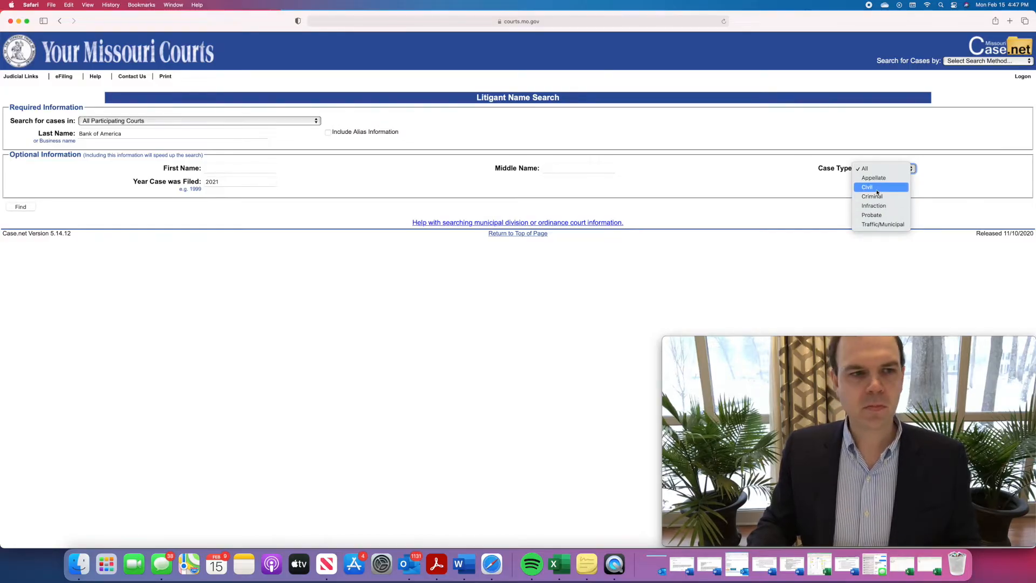
left_click(867, 187)
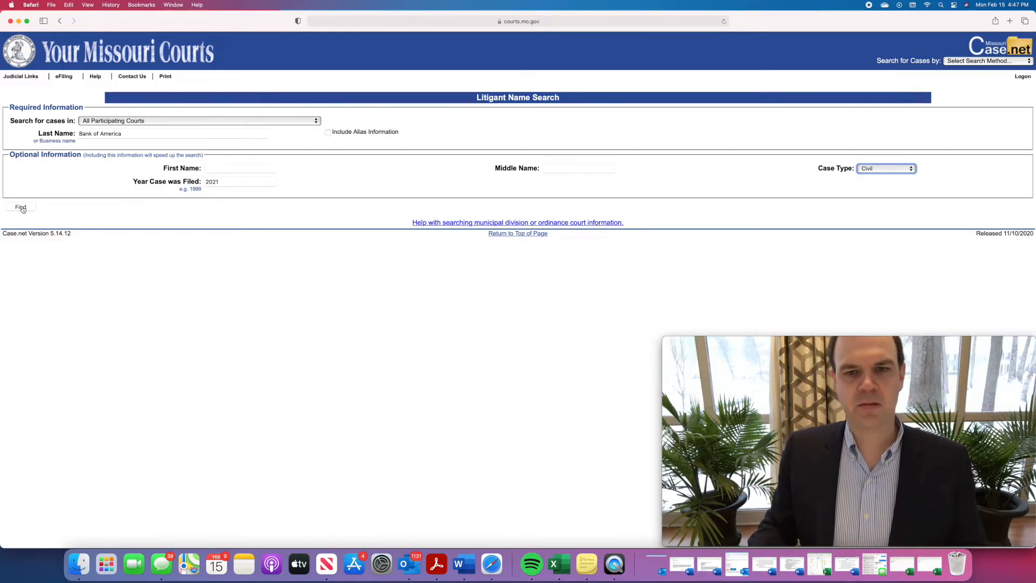
left_click(20, 207)
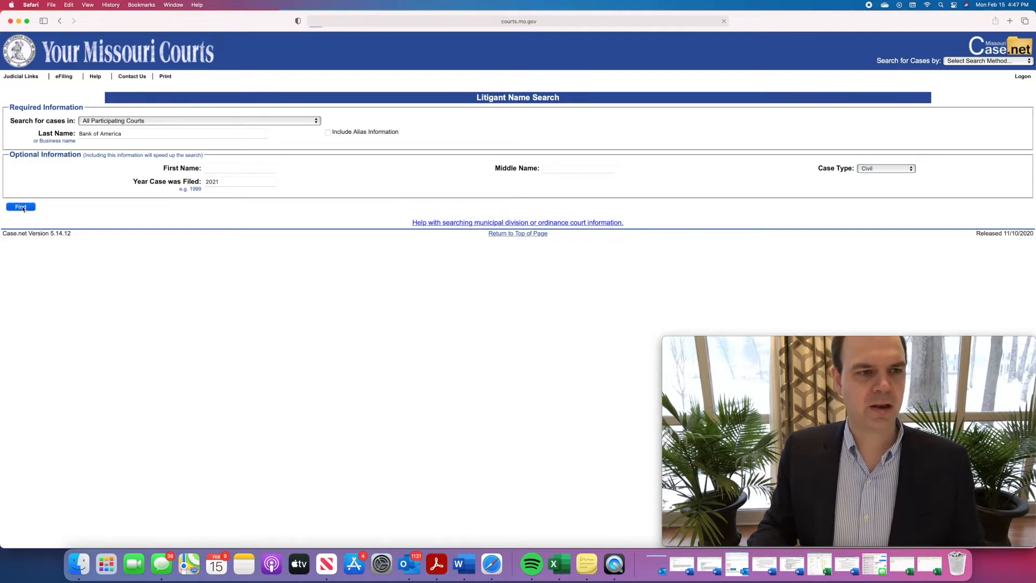
Restrict the search to the 21st Judicial Circuit (St. Louis County) and resubmit it.
left_click(19, 207)
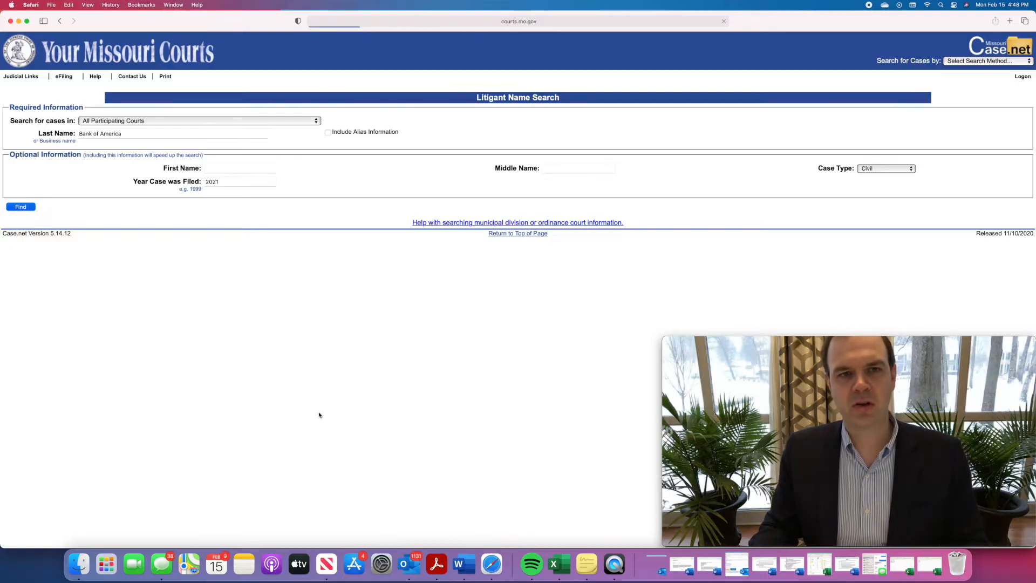
mouse_move(339, 281)
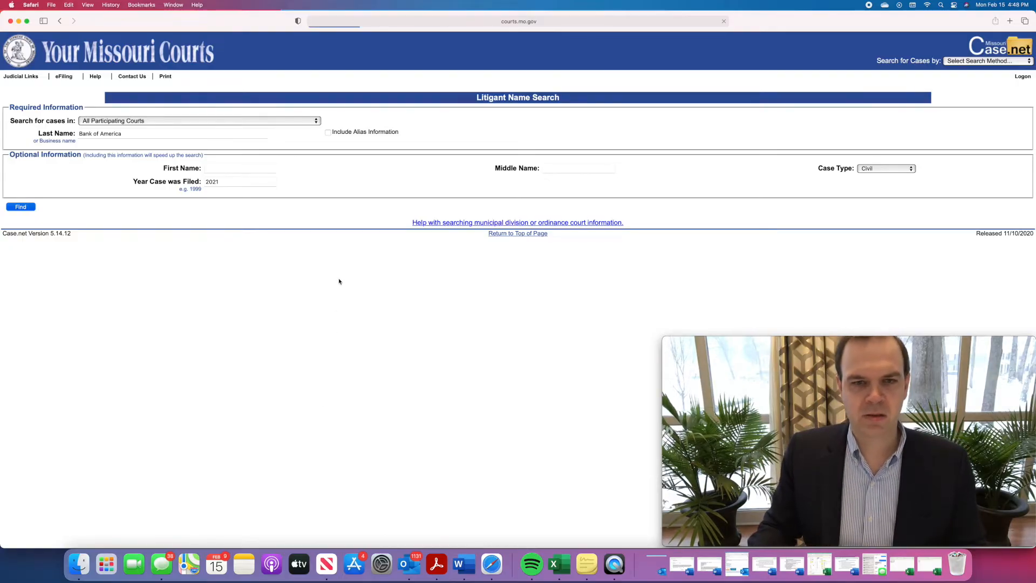
mouse_move(343, 190)
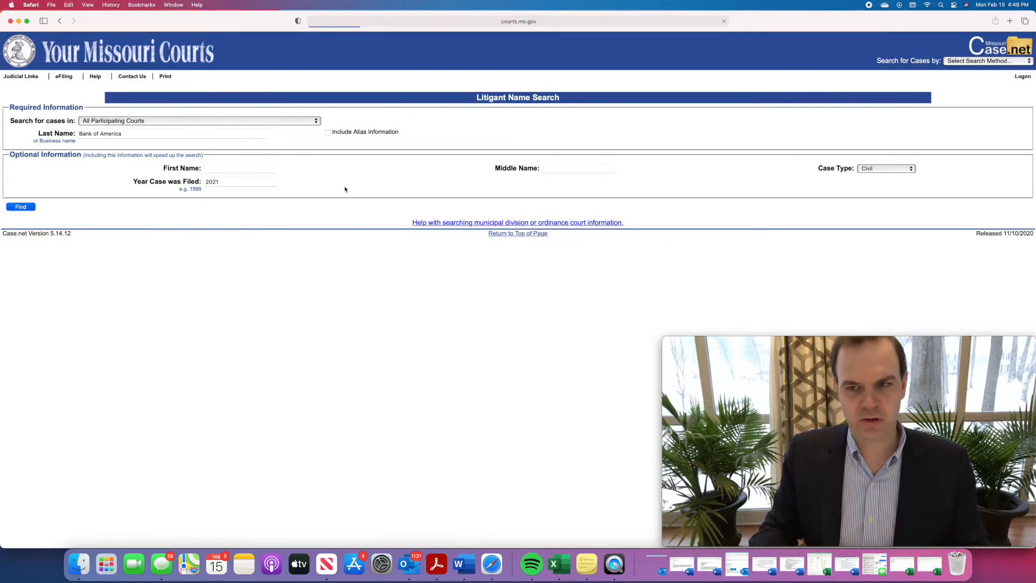
left_click(198, 120)
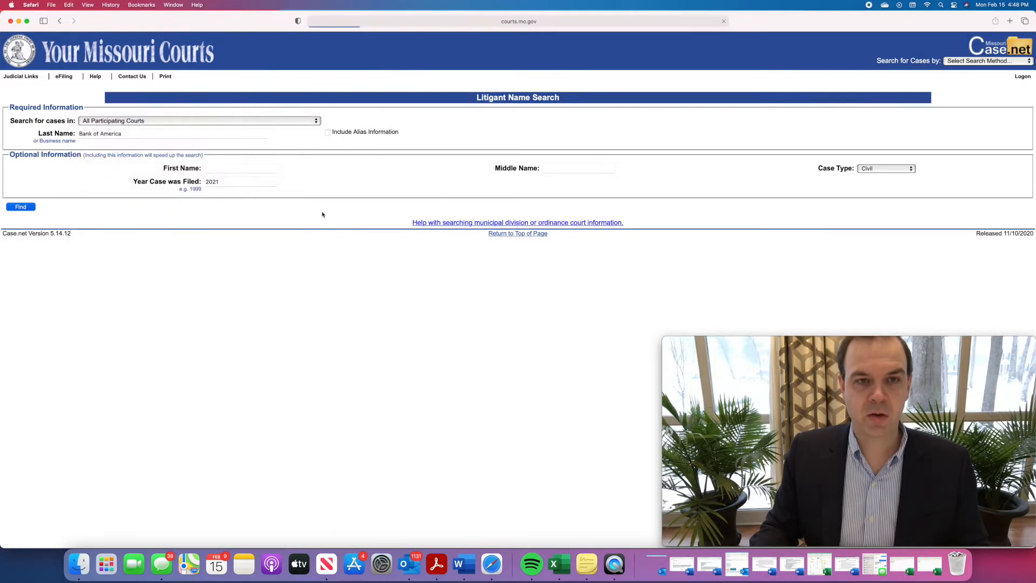
left_click(200, 120)
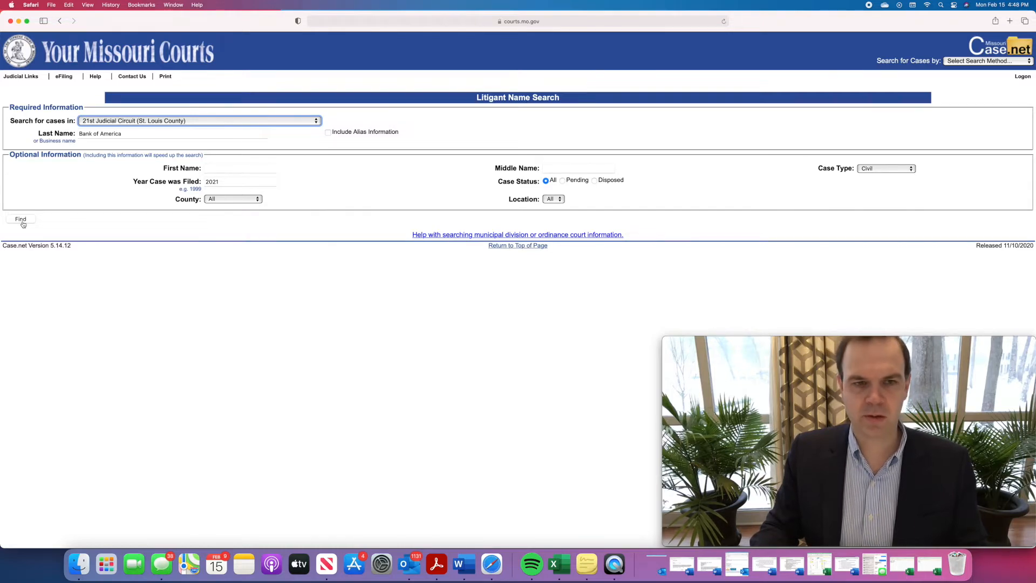
left_click(19, 219)
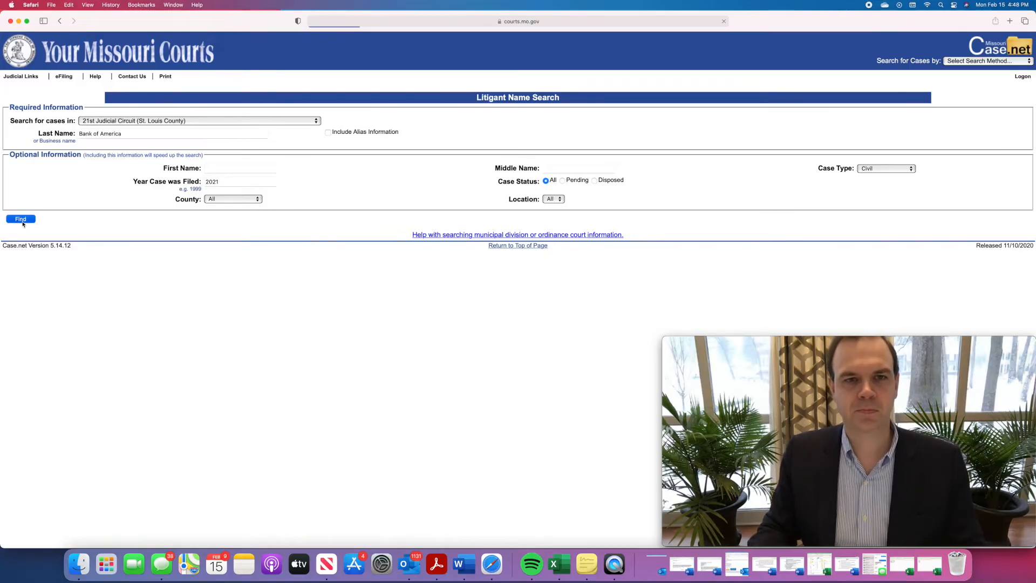
mouse_move(456, 336)
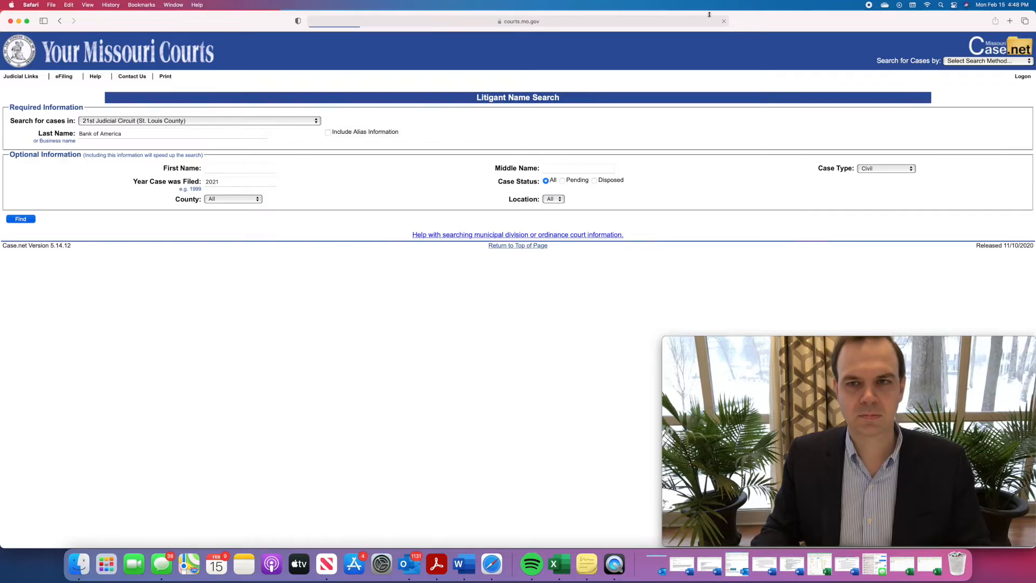
left_click(172, 134)
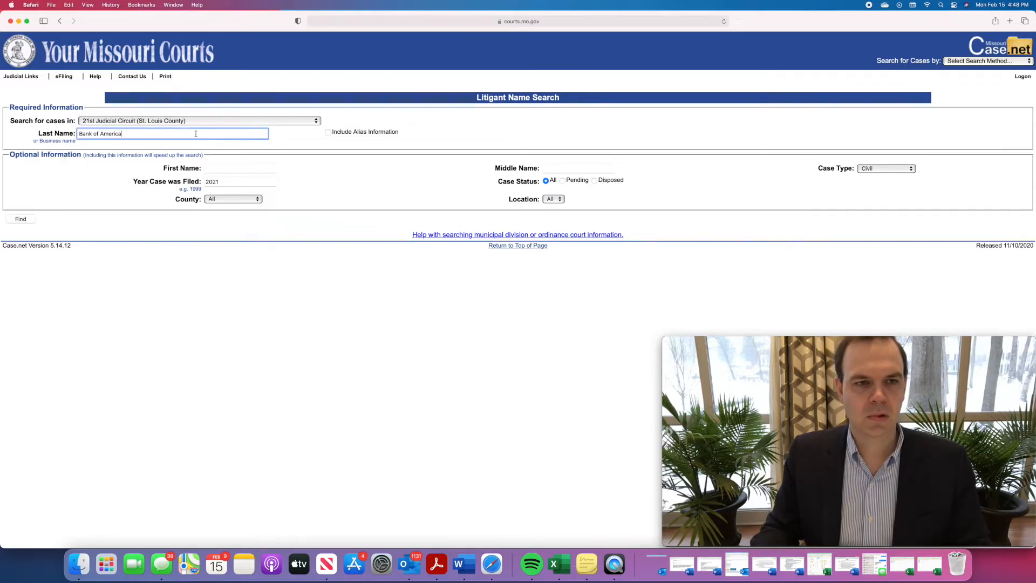
type("cashlink usa")
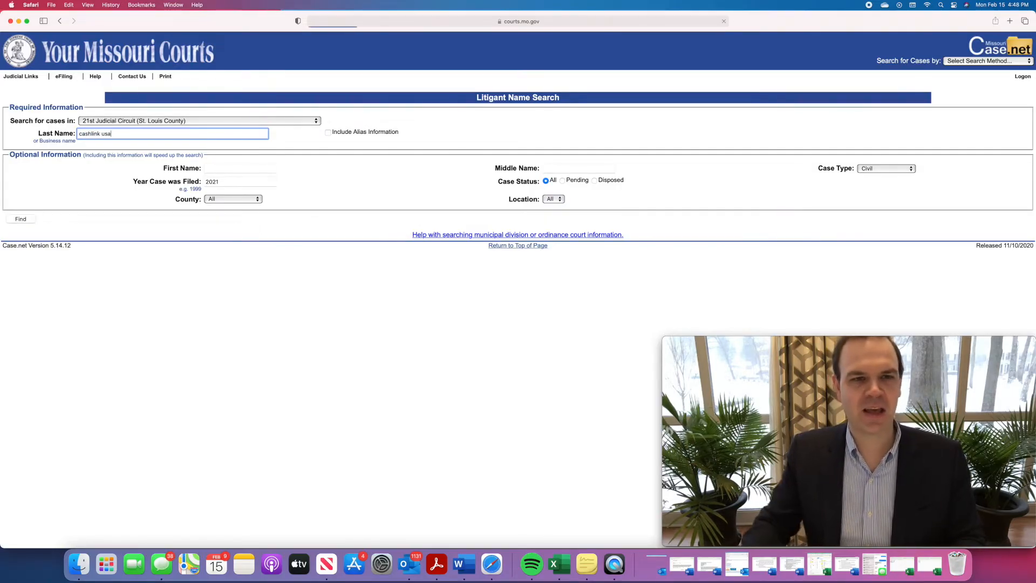
left_click(19, 219)
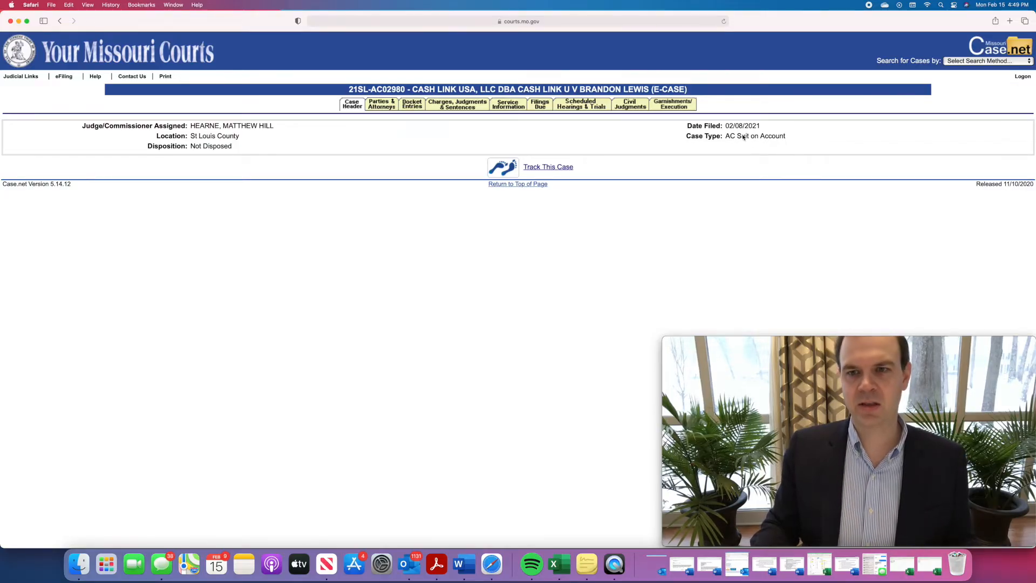
mouse_move(451, 145)
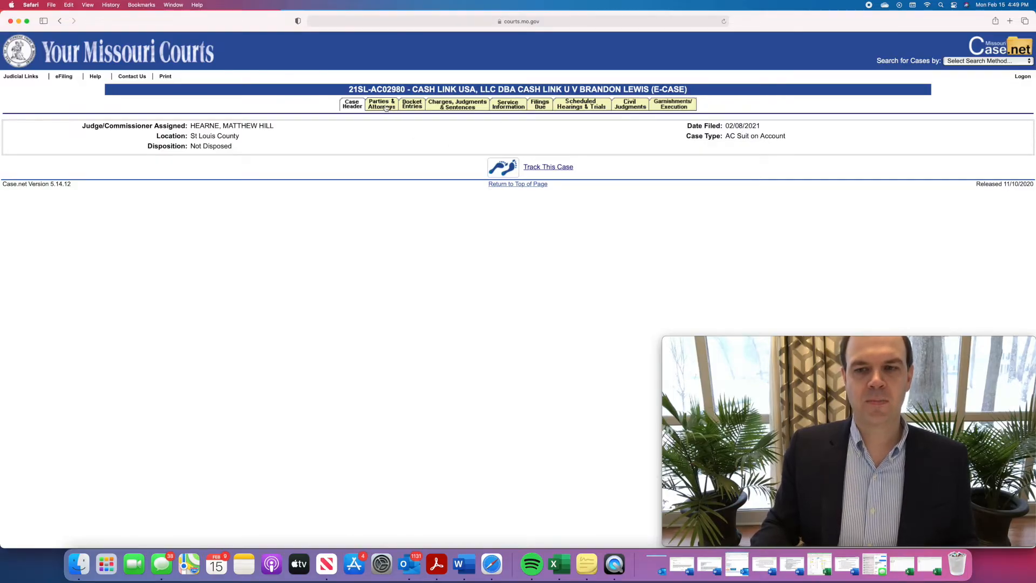
Review the case's parties and attorneys, docket entries and service information.
left_click(381, 104)
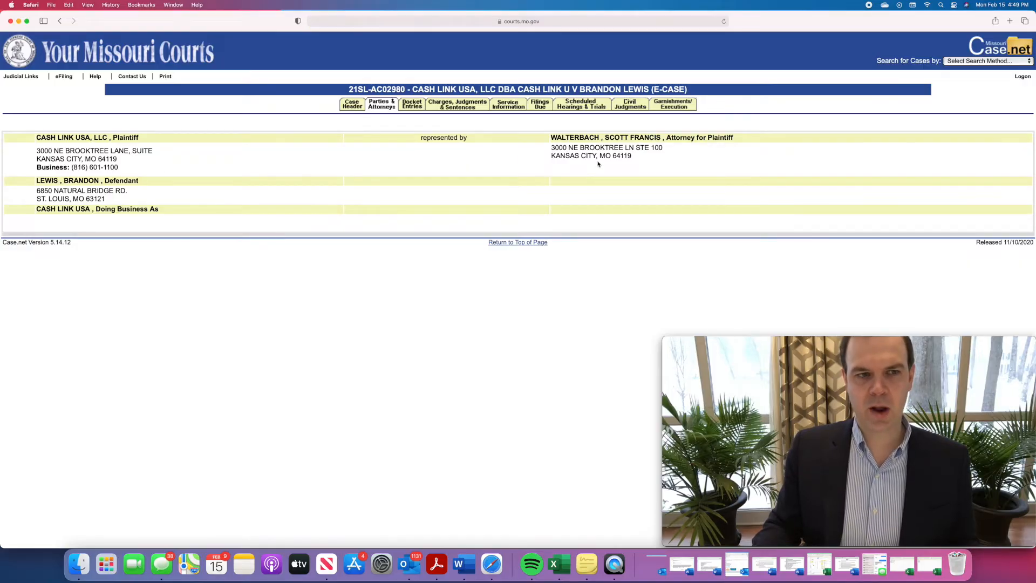
mouse_move(332, 182)
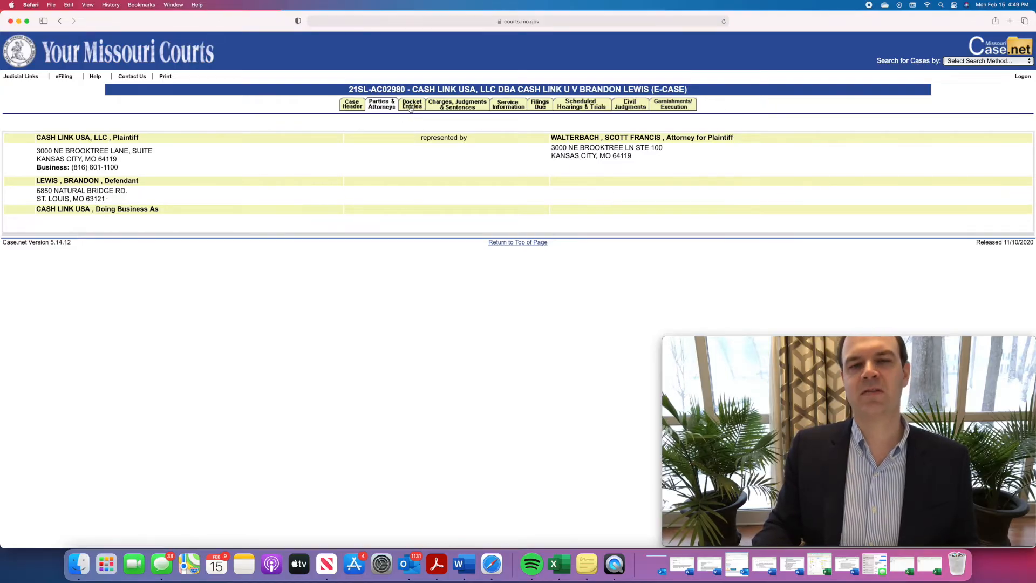
left_click(412, 103)
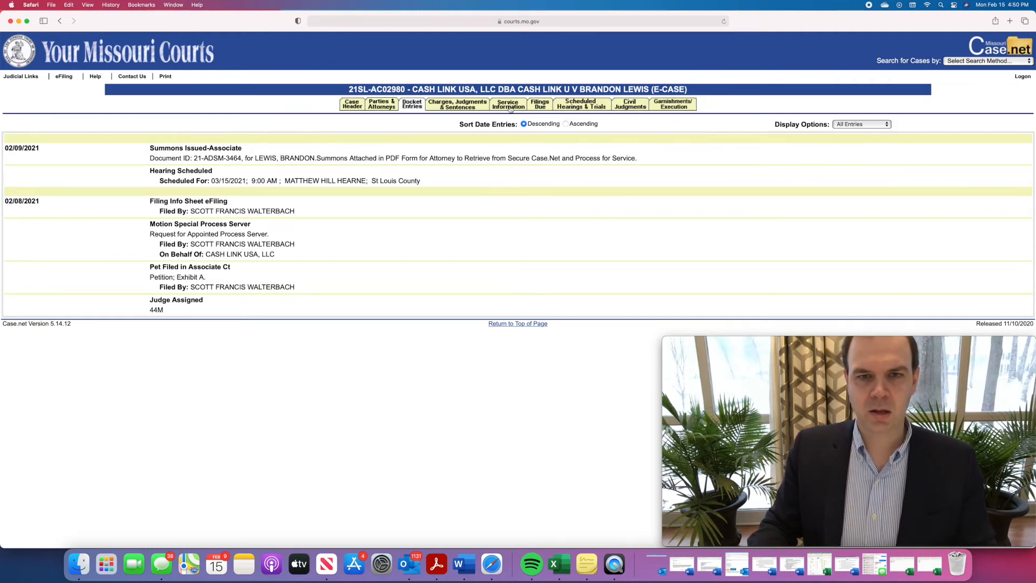
left_click(508, 105)
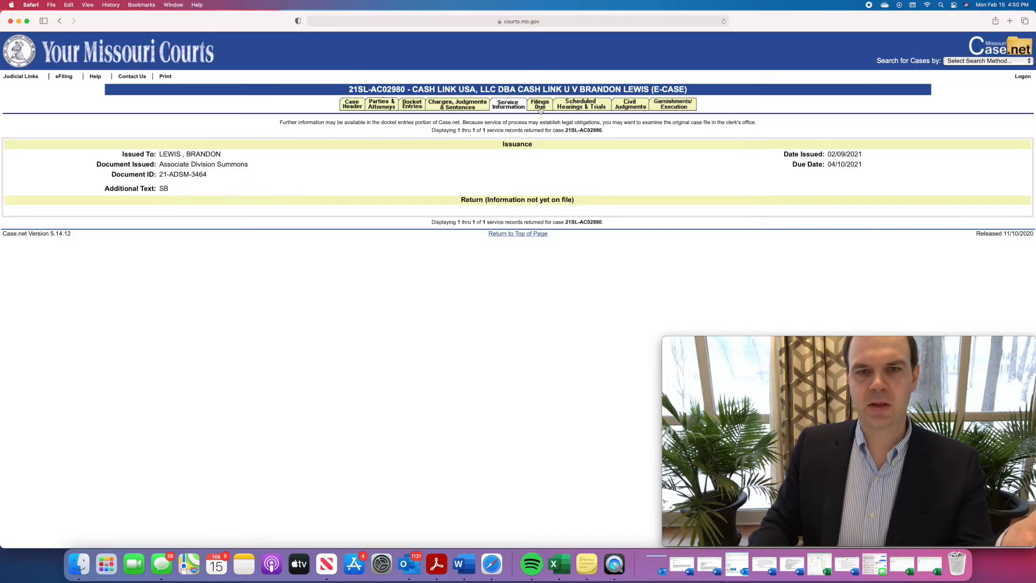
Review the filings due, scheduled hearings, civil judgments and garnishments/execution for the case.
left_click(539, 104)
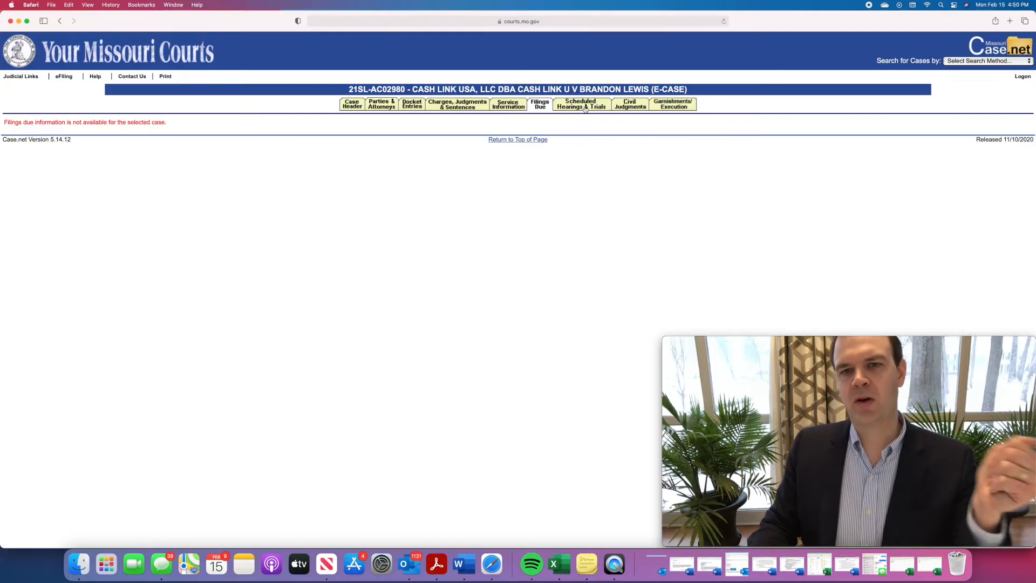
left_click(580, 104)
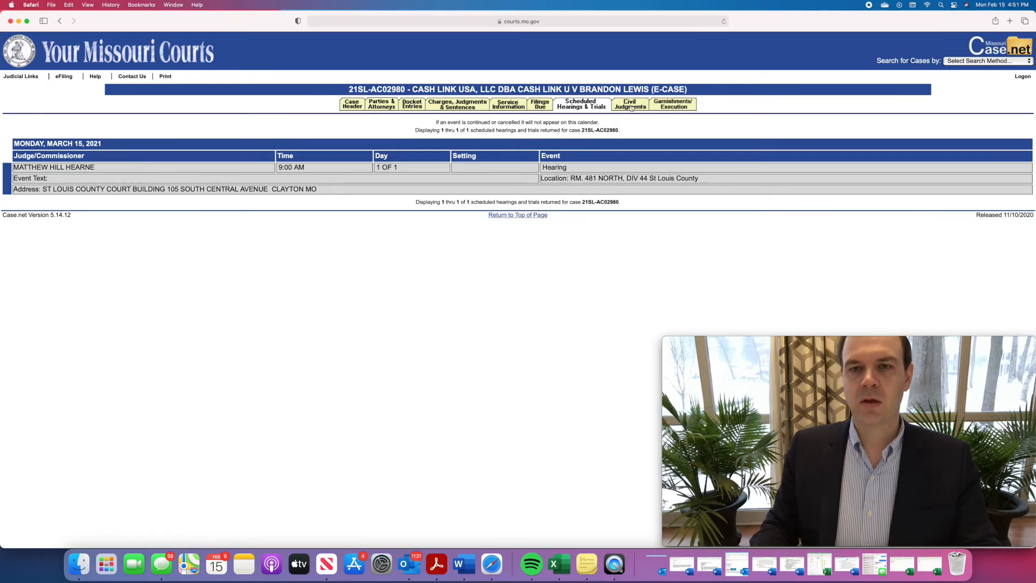
left_click(629, 104)
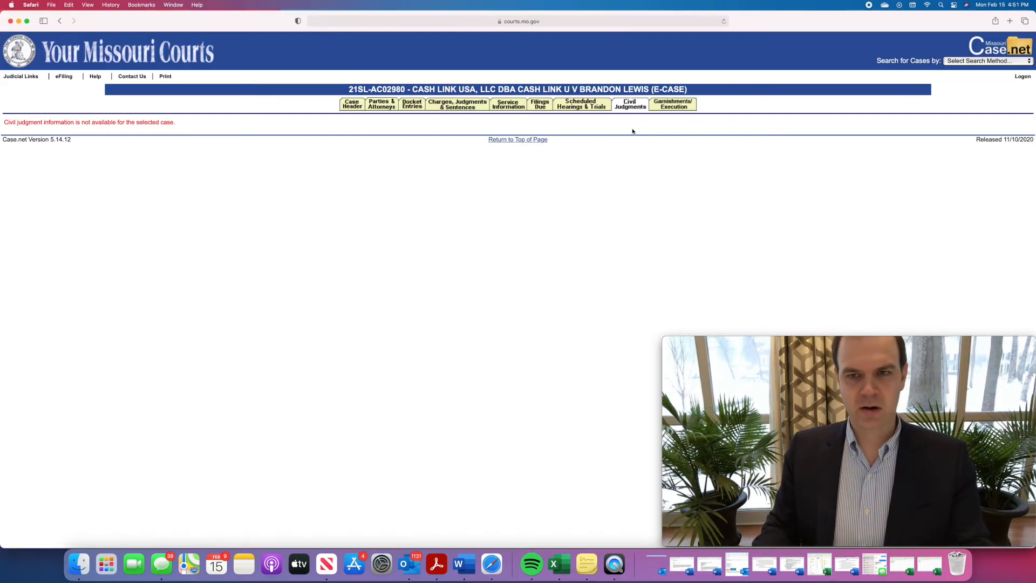
left_click(673, 104)
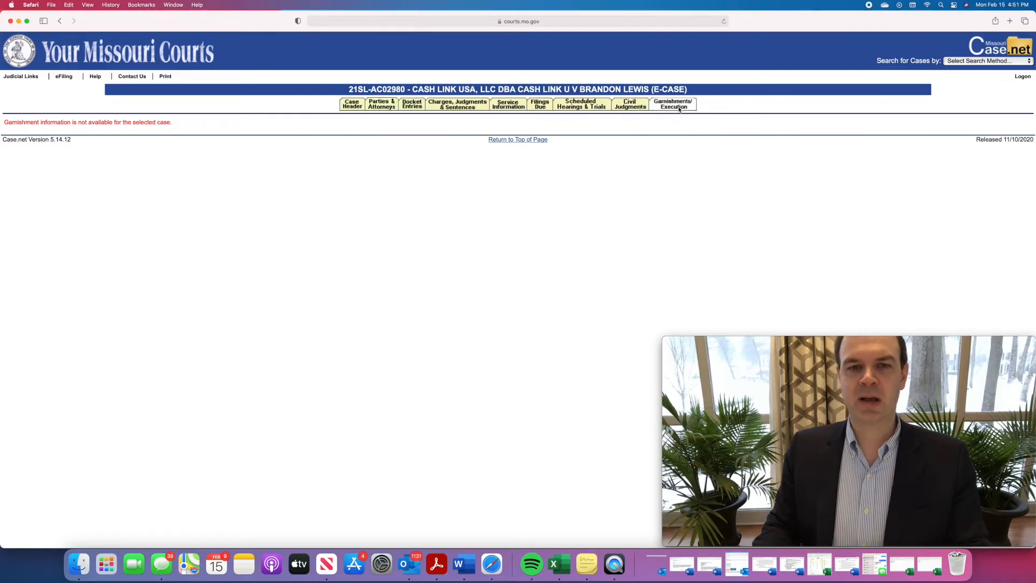
mouse_move(529, 225)
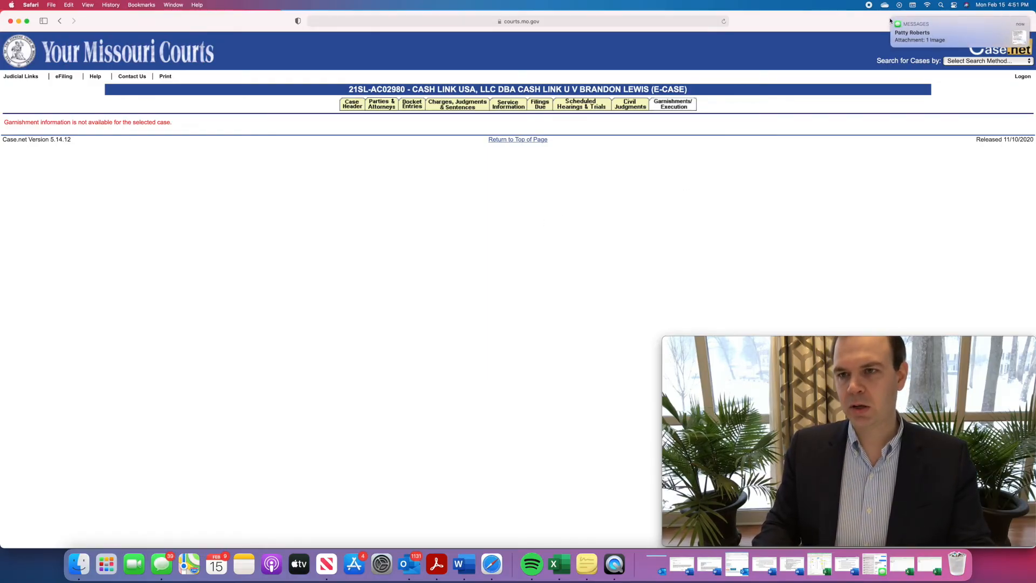
Switch to a case number search and bring up case 2022-AC12034 from the suggestions.
left_click(984, 61)
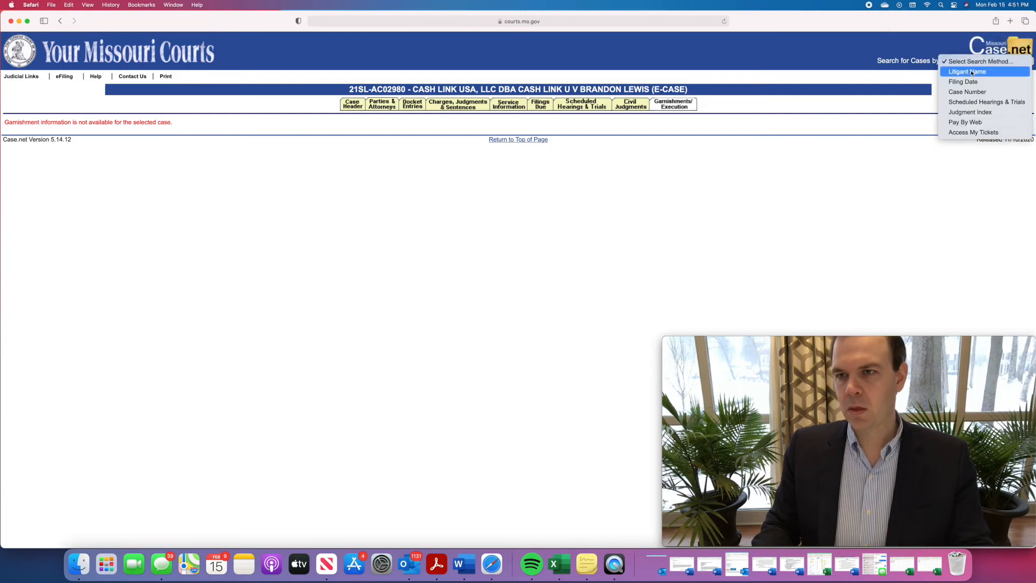
left_click(966, 71)
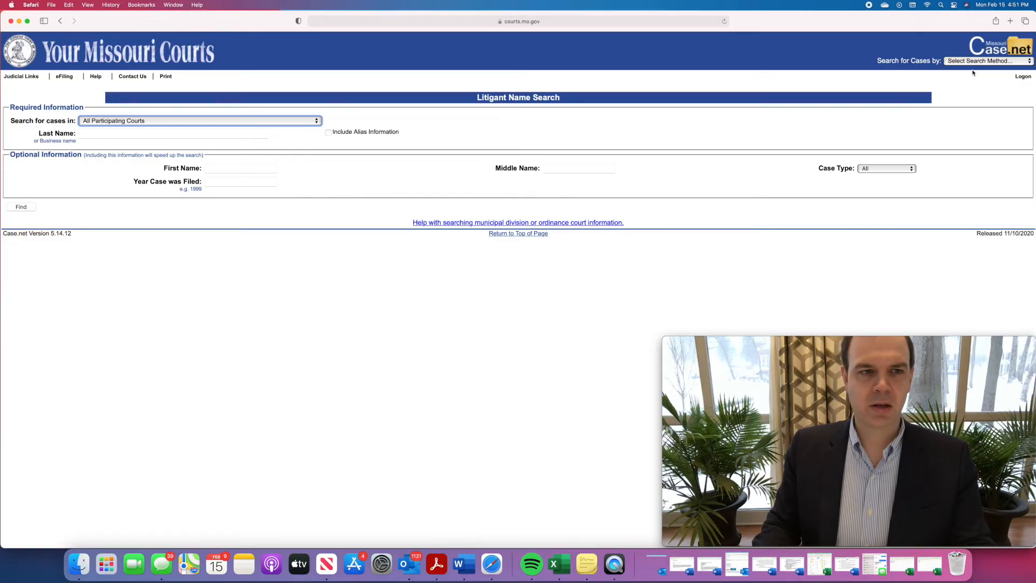
left_click(985, 60)
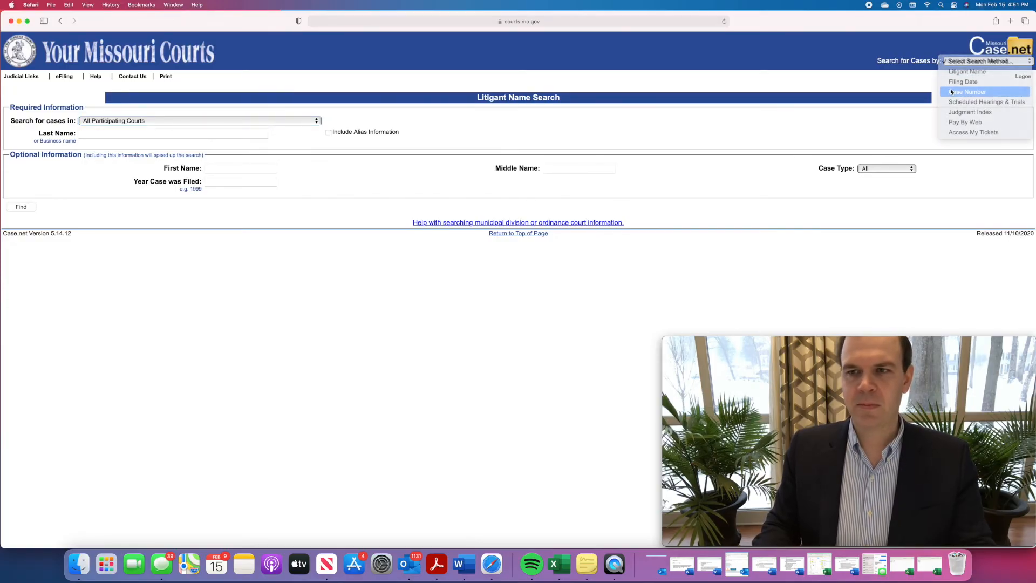
left_click(967, 90)
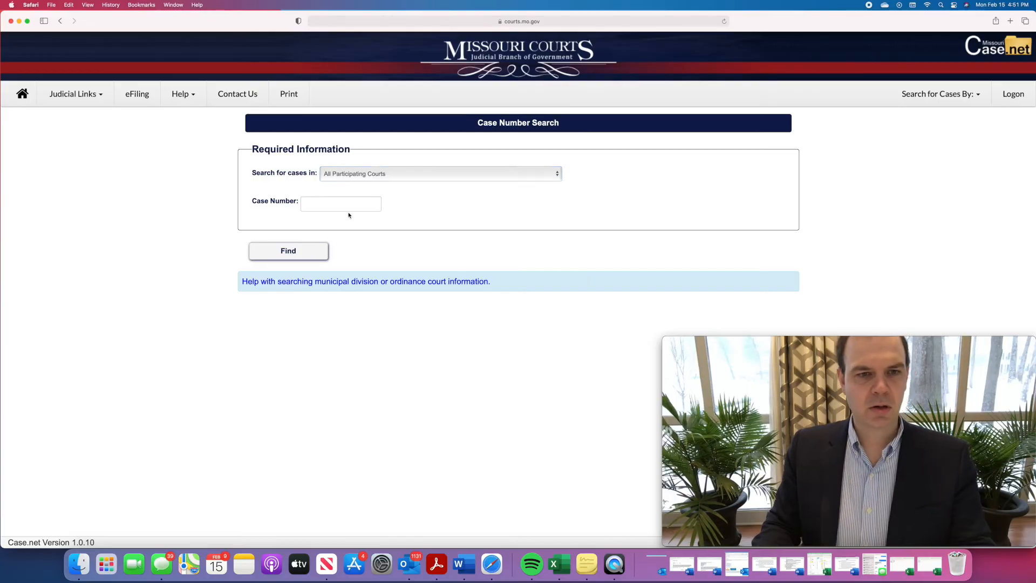
type("20")
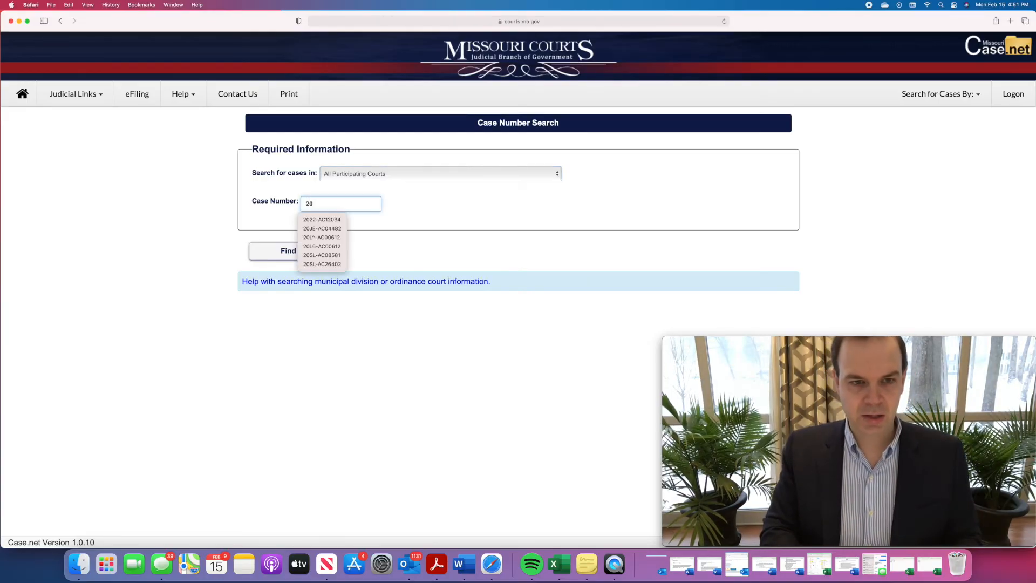
left_click(322, 219)
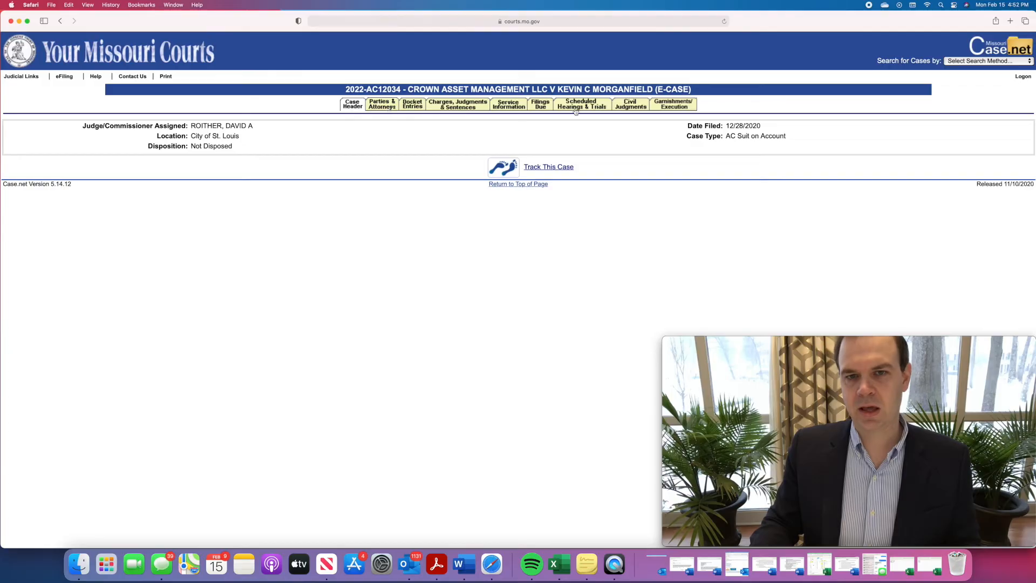
Review that case's scheduled hearing and civil judgments, then return to the Case.net home page.
left_click(581, 103)
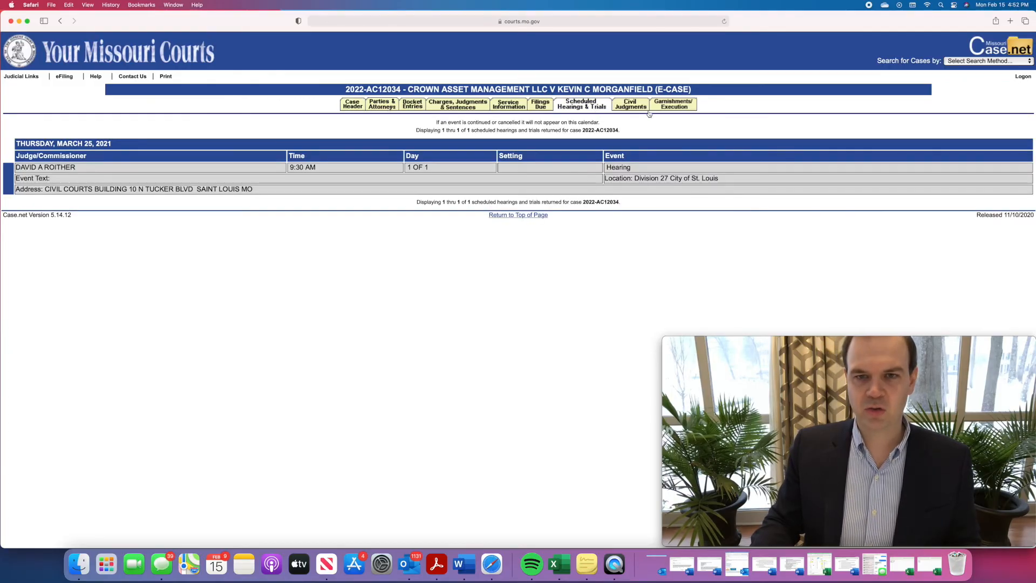
left_click(629, 104)
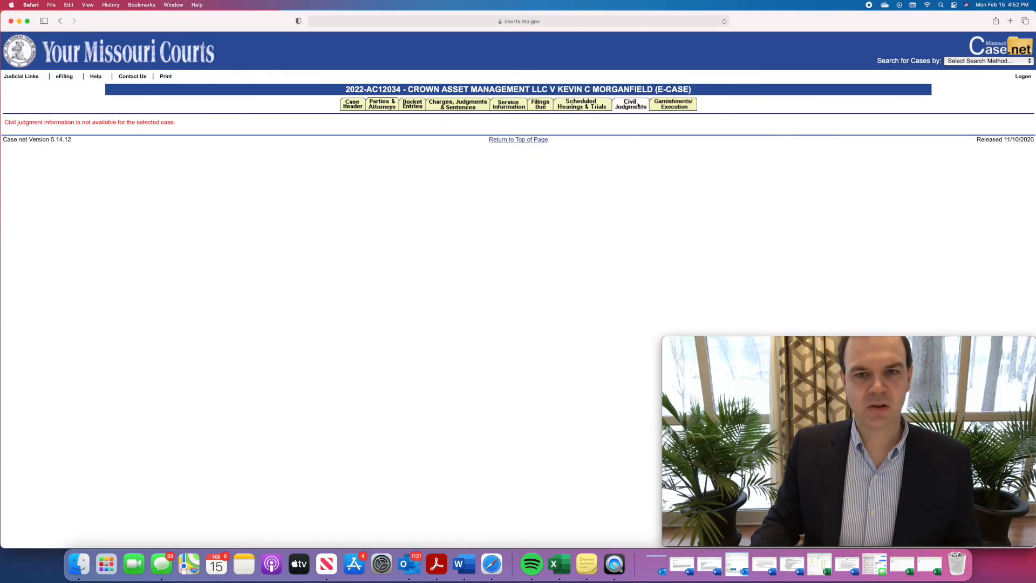
left_click(581, 104)
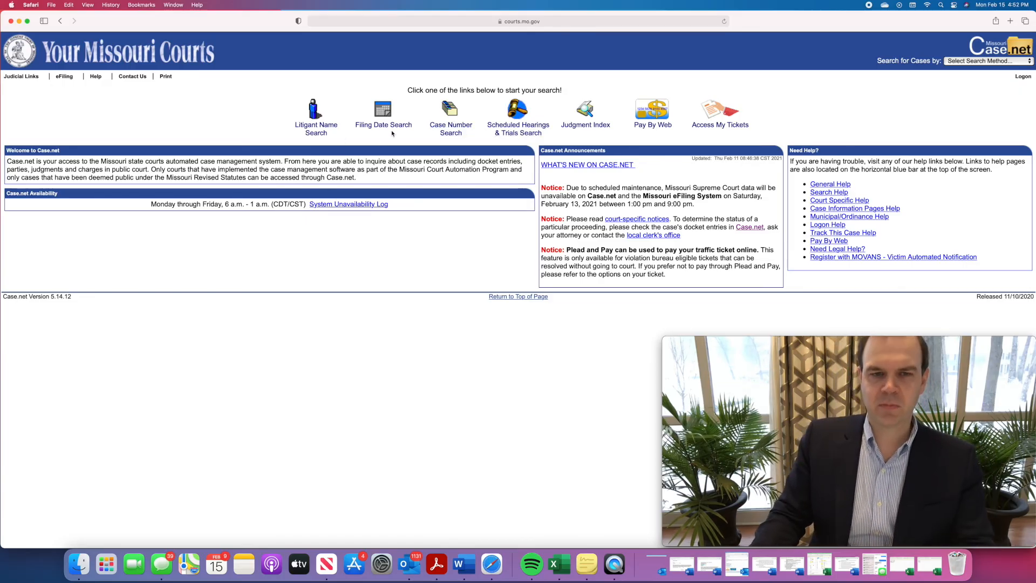
Run a Filing Date Search for 21st Judicial Circuit civil cases in St. Louis County from 01/01/2021.
left_click(382, 113)
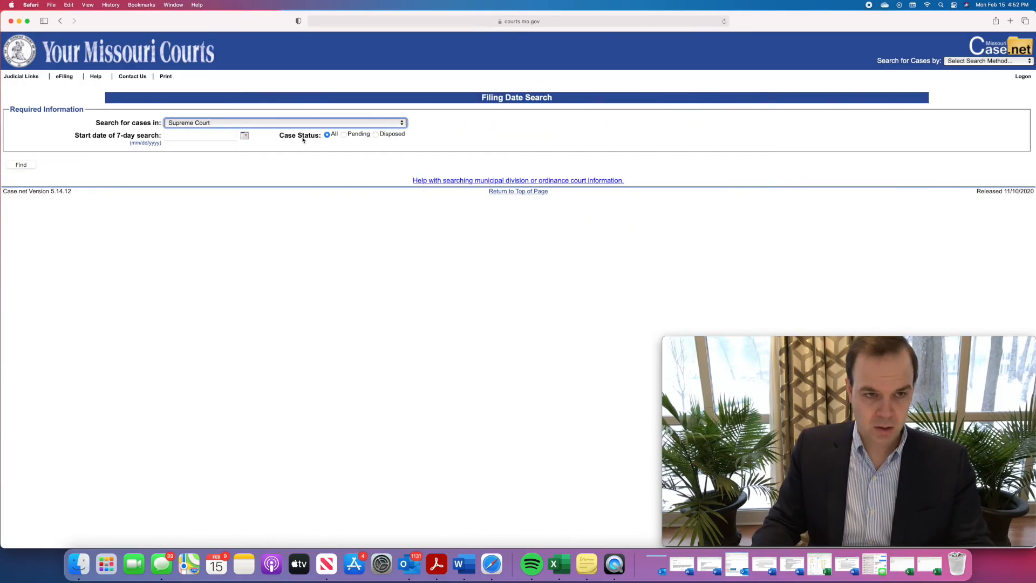
left_click(284, 122)
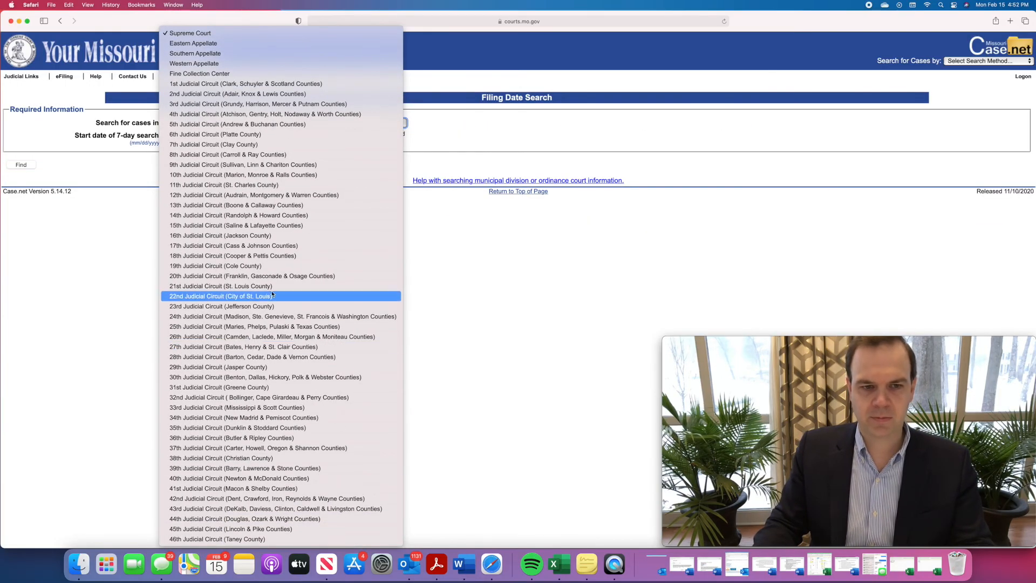
left_click(221, 285)
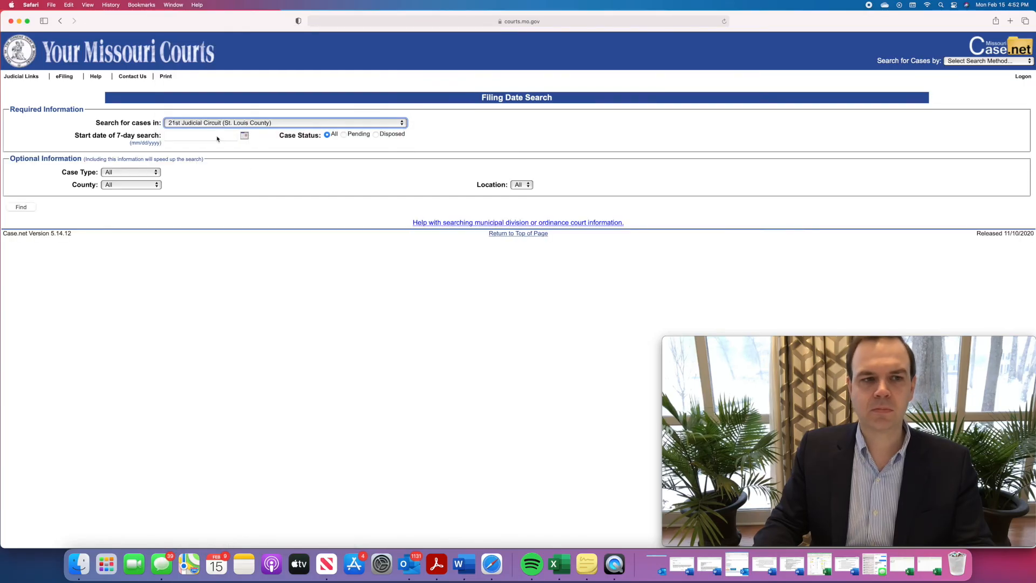
type("01/01")
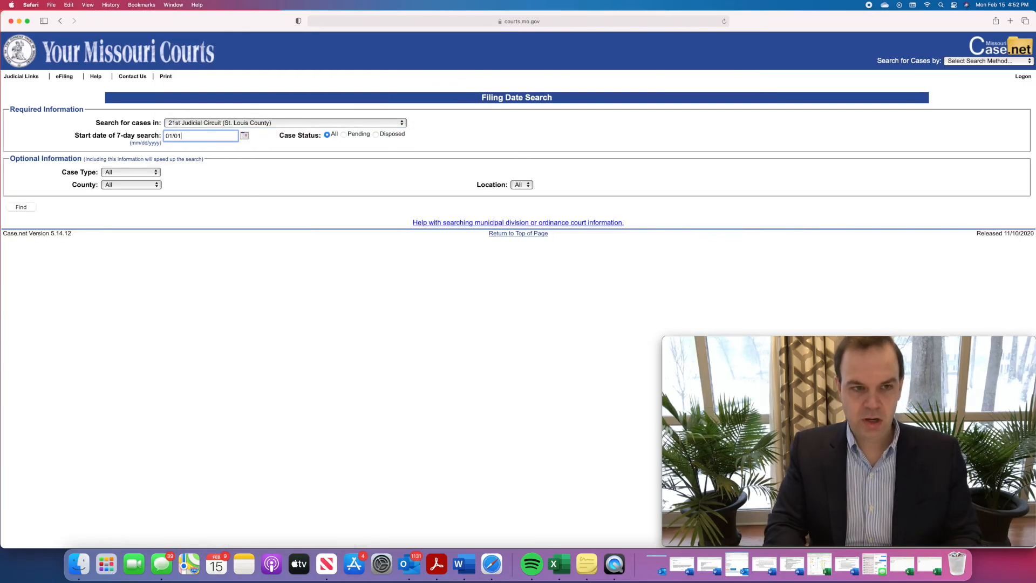
type("2021")
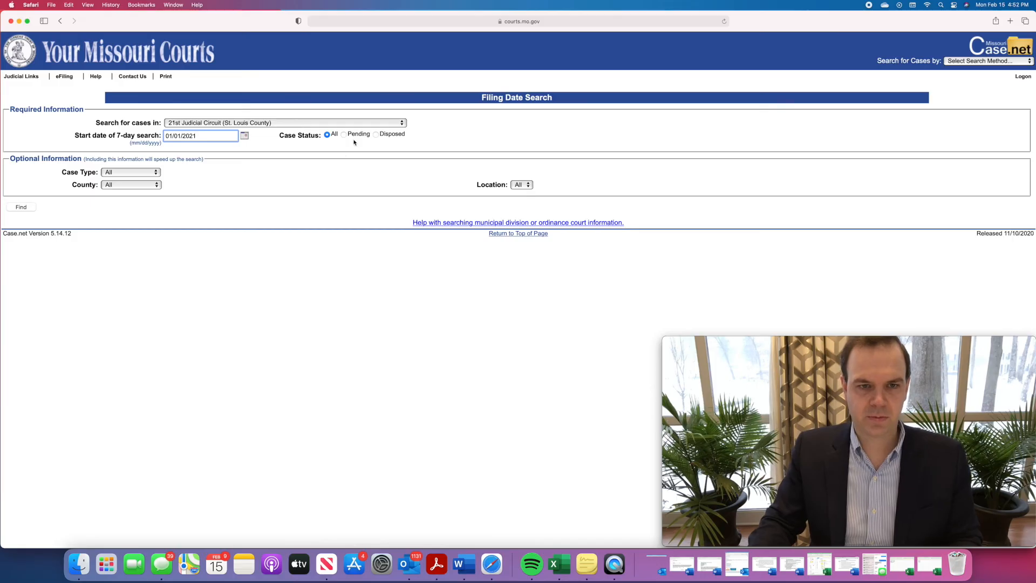
left_click(130, 172)
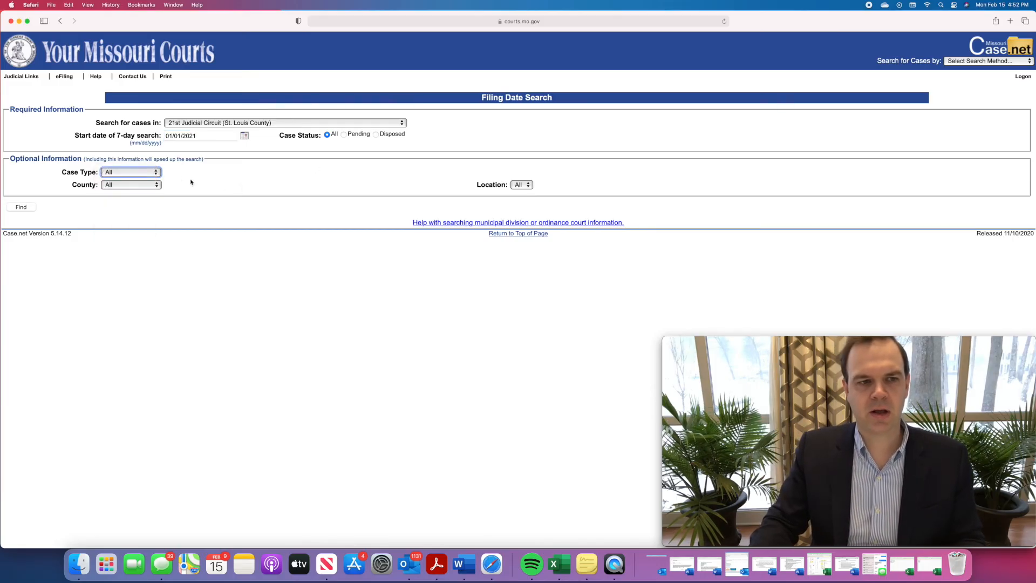
left_click(131, 185)
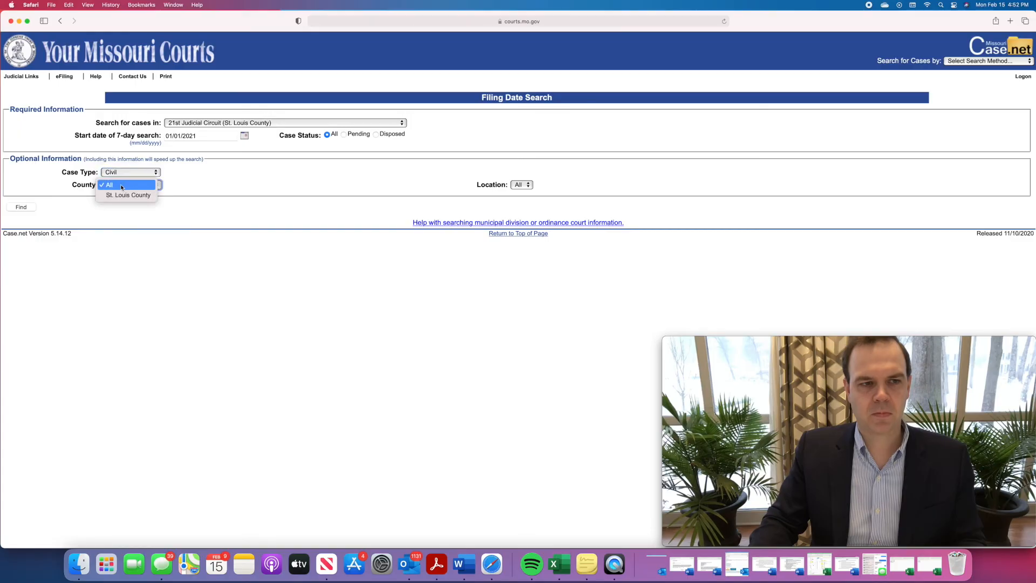
left_click(128, 195)
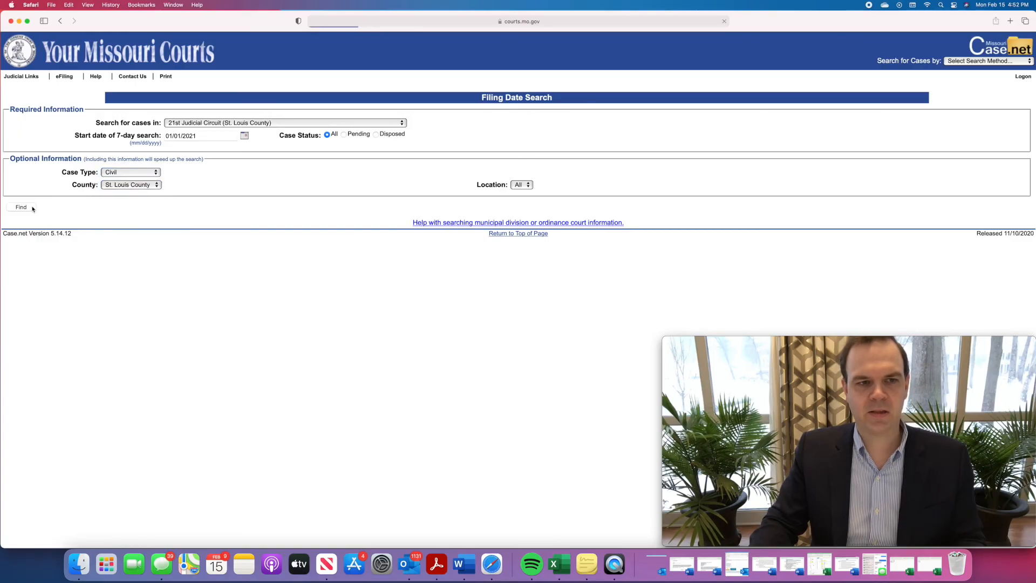
left_click(21, 207)
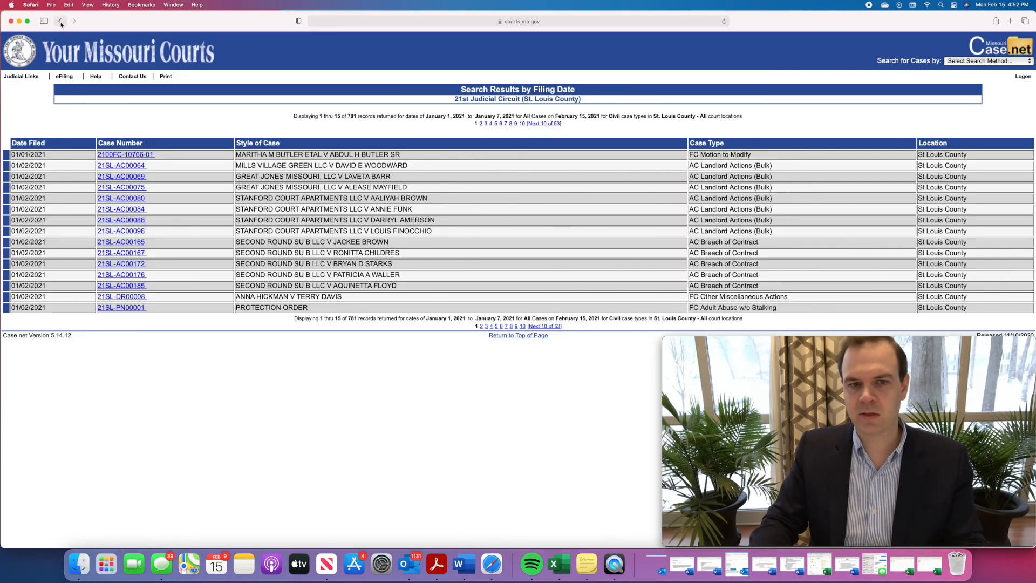
mouse_move(59, 20)
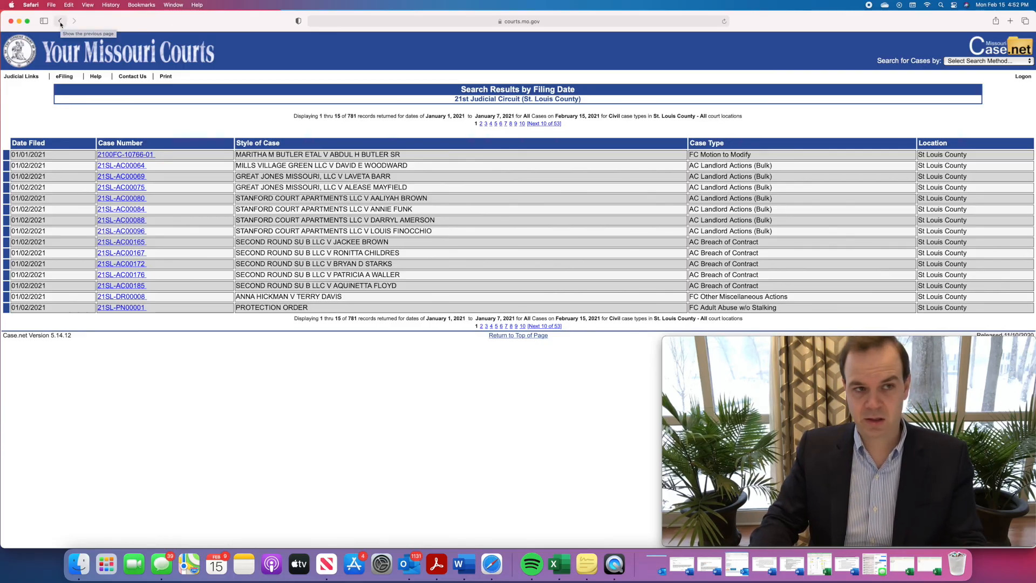
Go back from the filing date results to the Case.net home page.
left_click(59, 20)
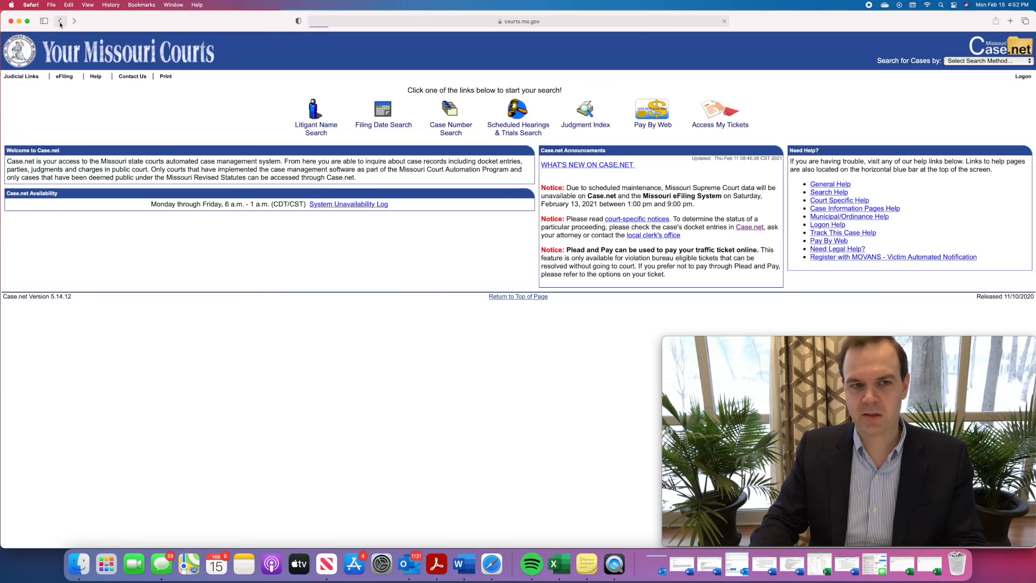